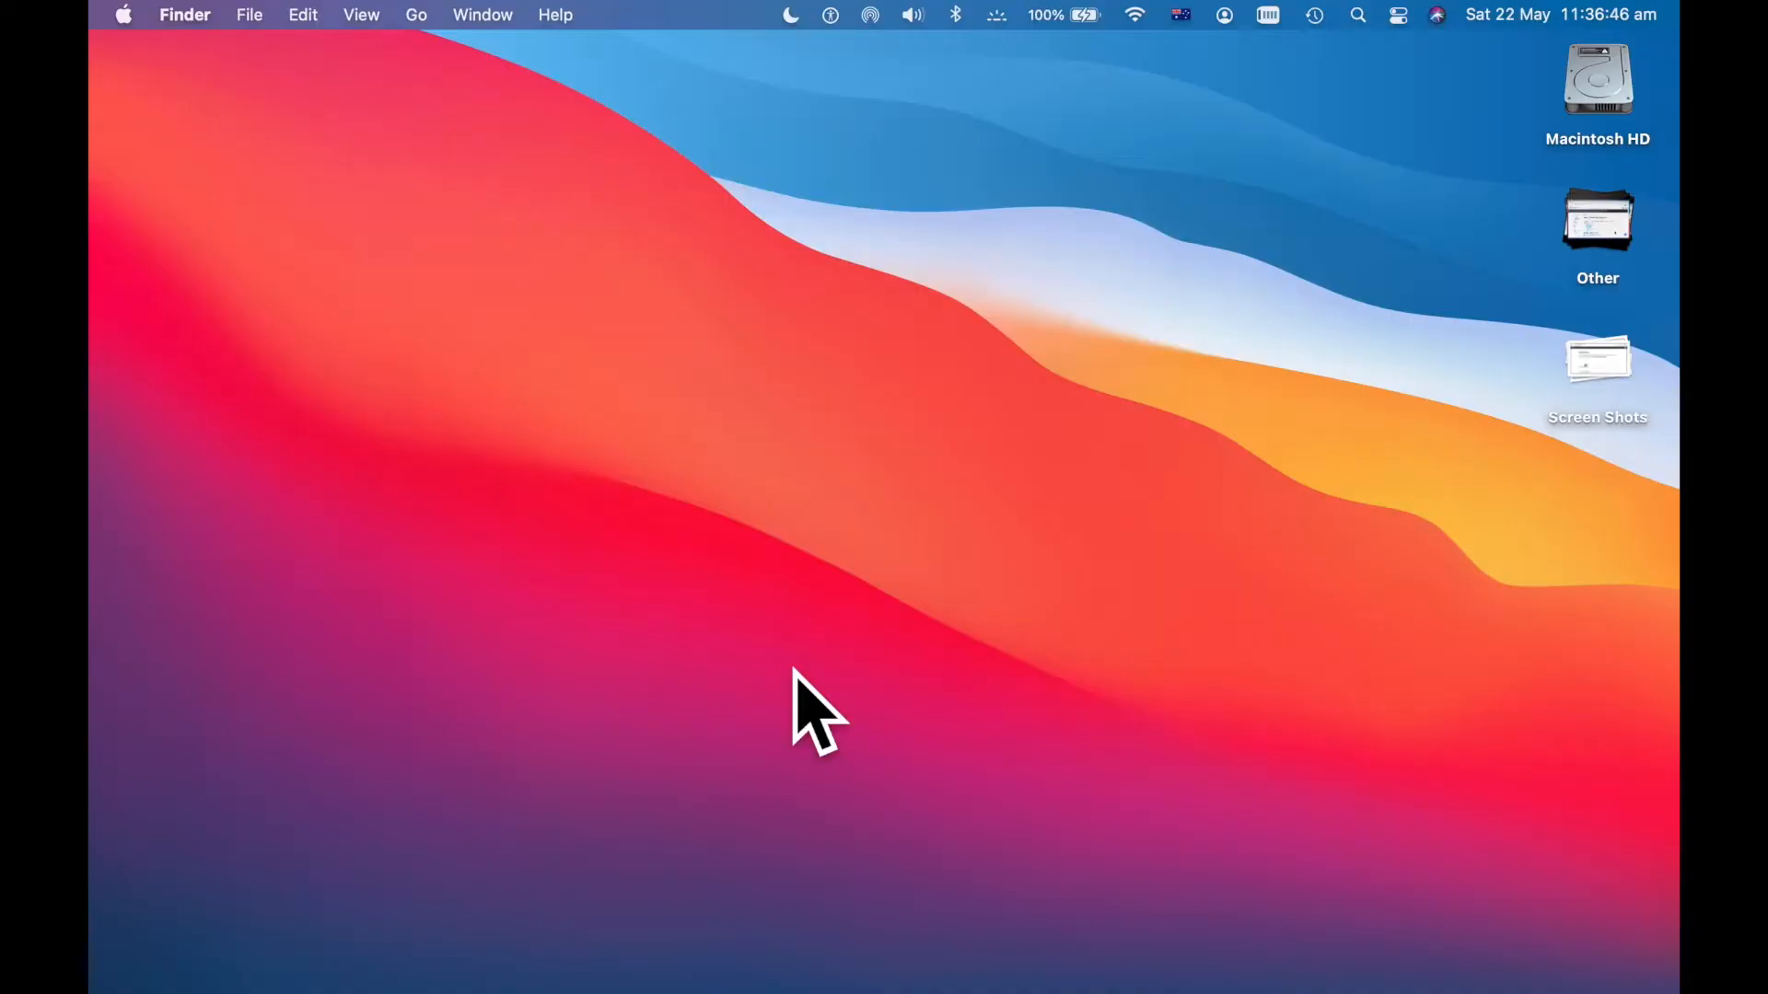
- Search for zoom.us.app and launch the Zoom desktop app
{"action": "type", "text": "zoom.us.app"}
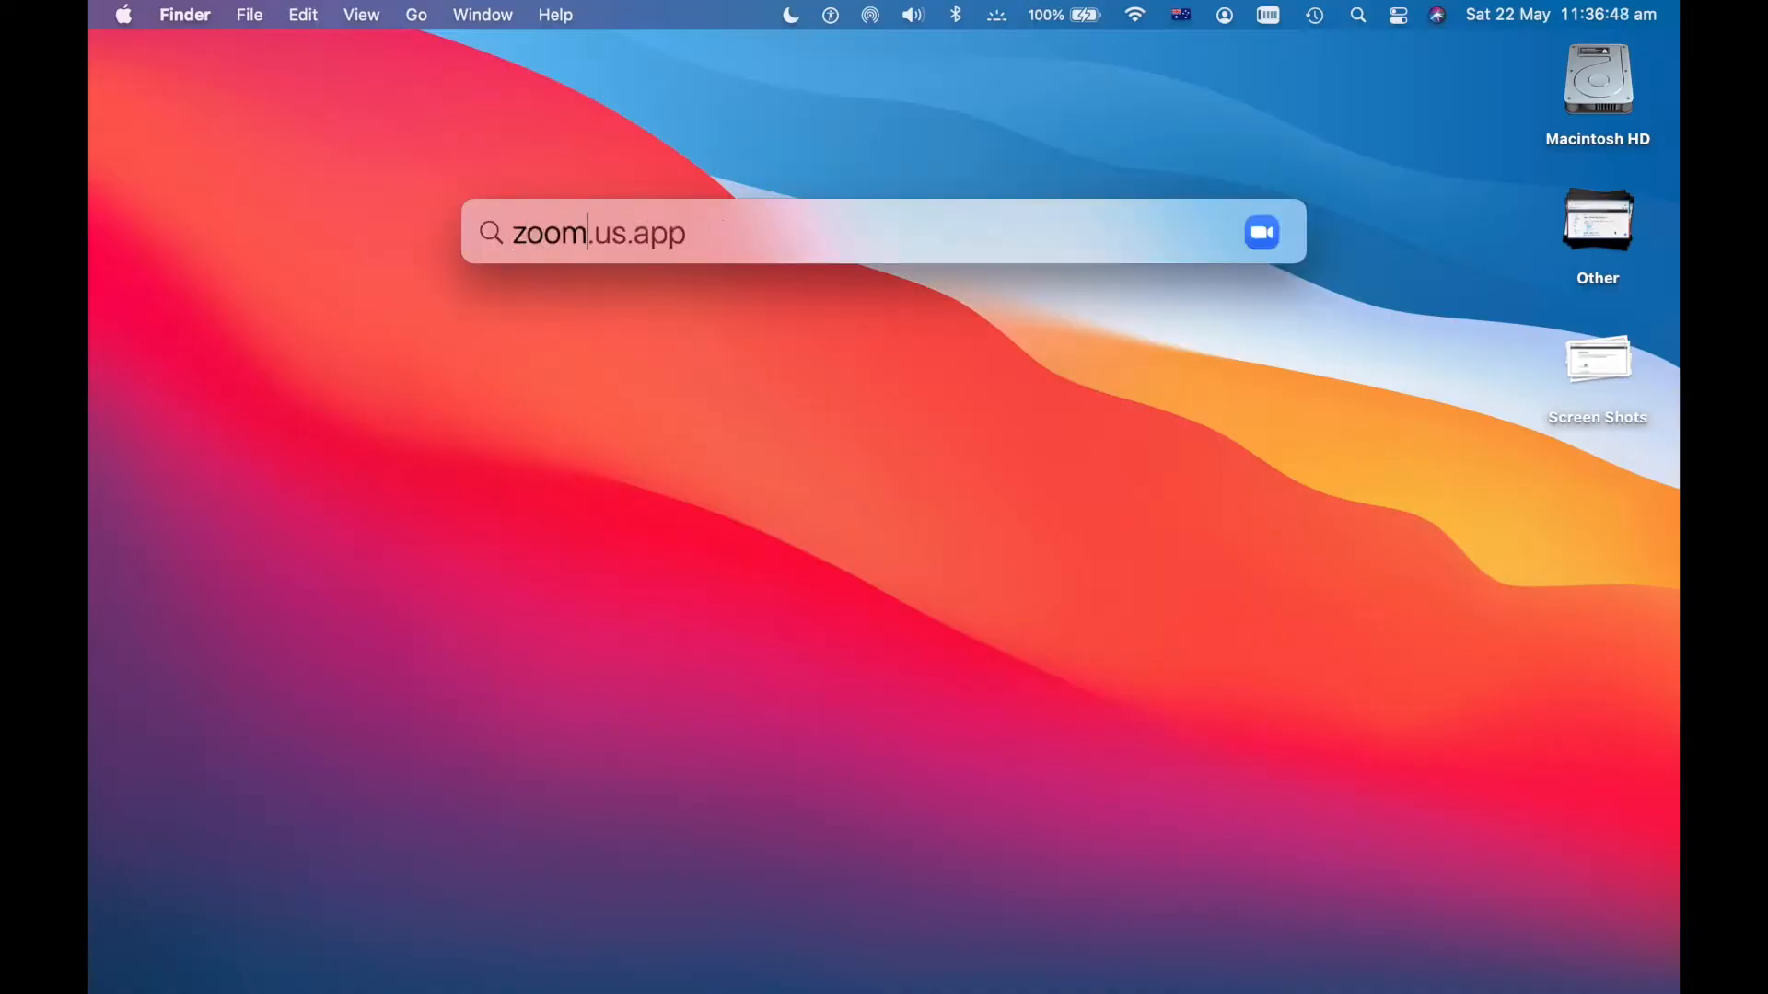
{"action": "key", "text": "Return"}
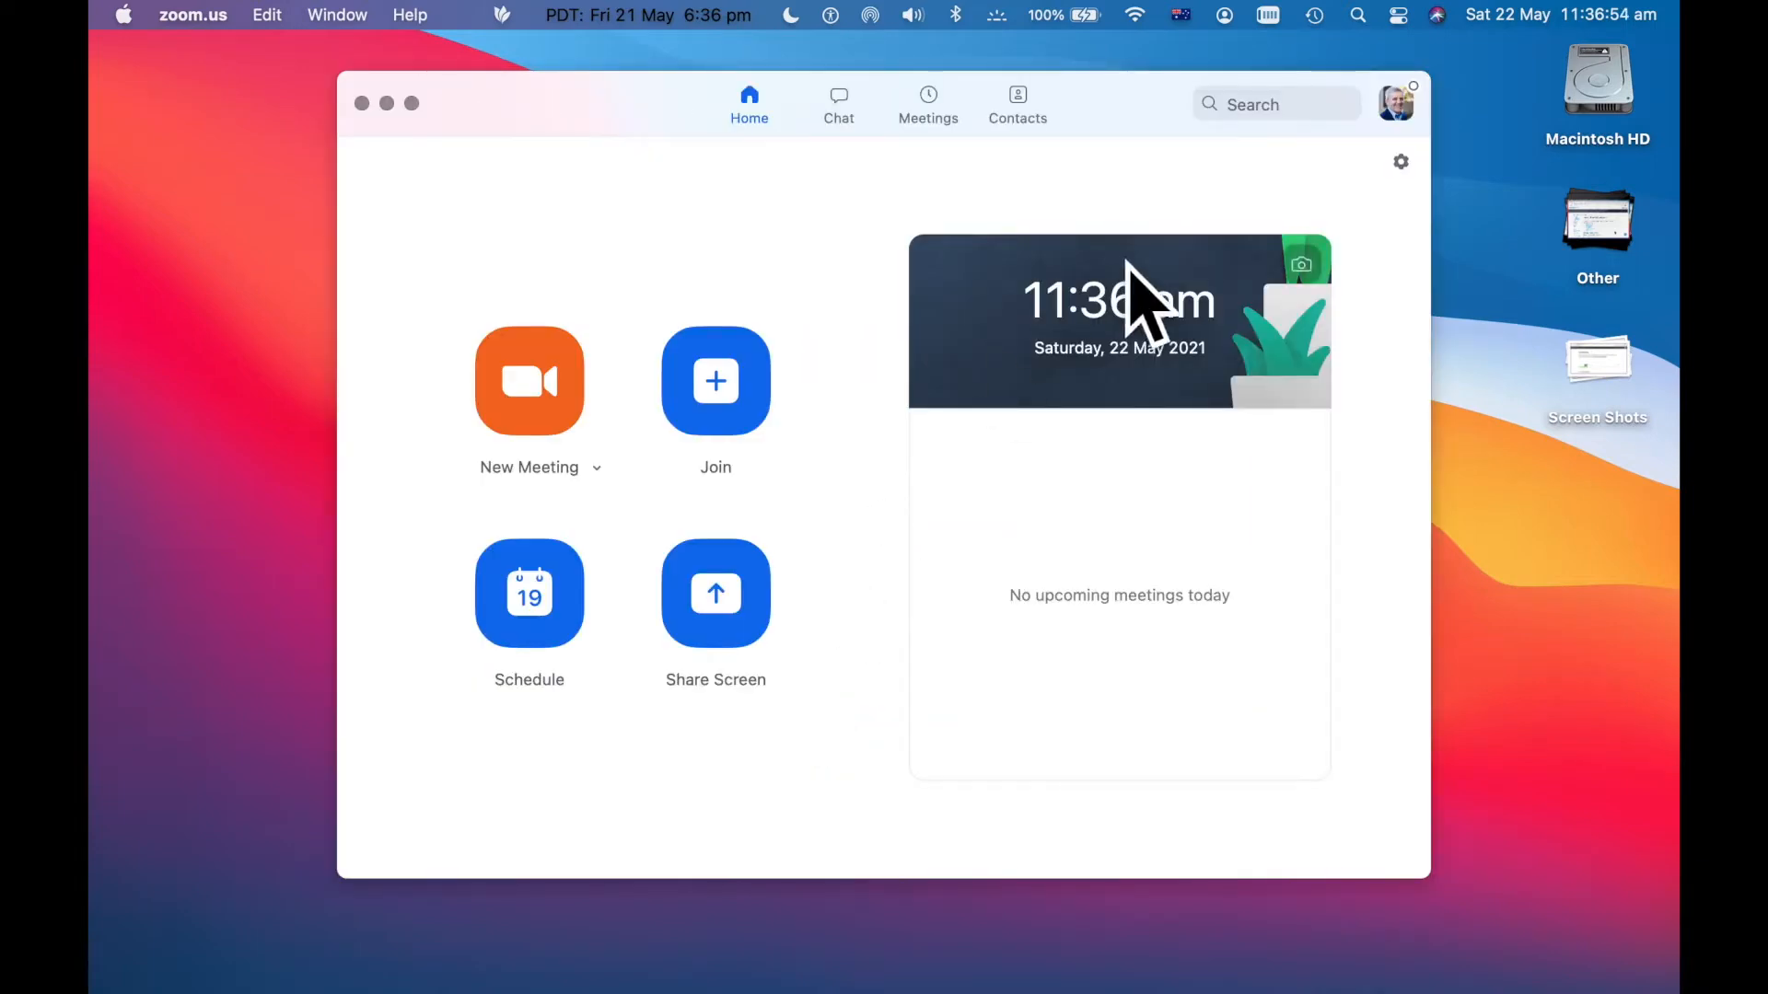
{"action": "mouse_move", "coordinate": [226, 67]}
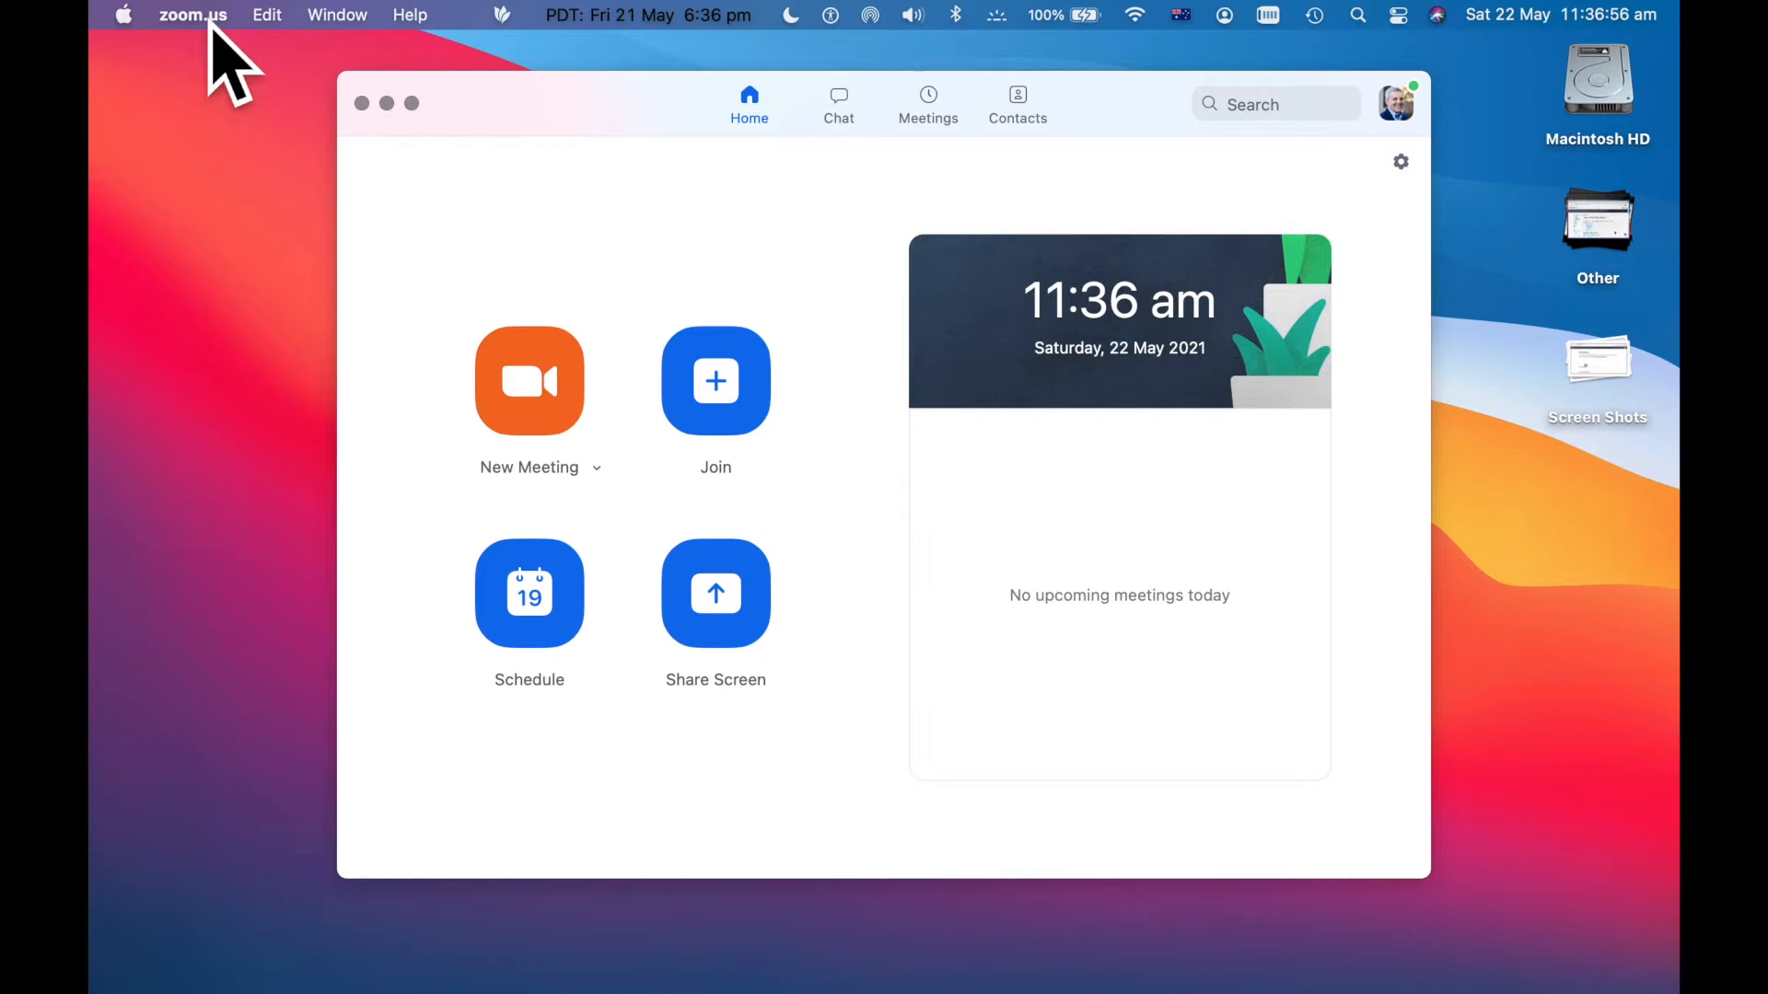
- Choose Uninstall Zoom from the zoom.us menu
{"action": "left_click", "coordinate": [193, 15]}
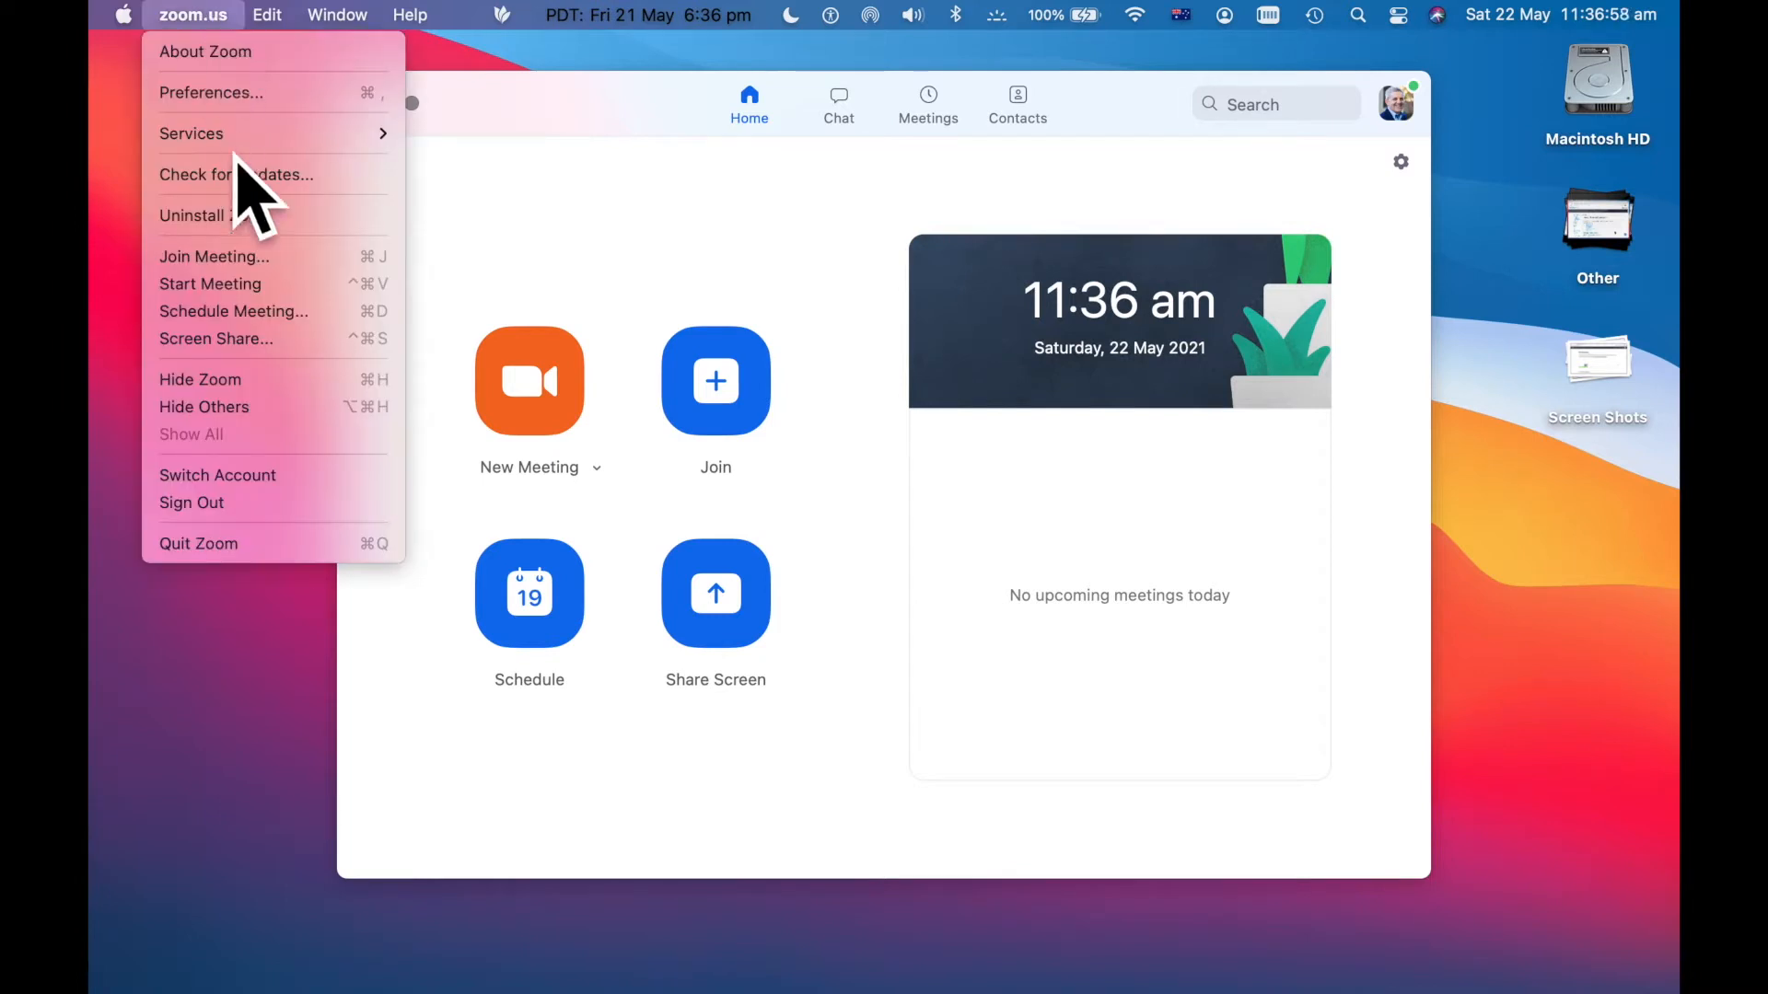
{"action": "mouse_move", "coordinate": [262, 215]}
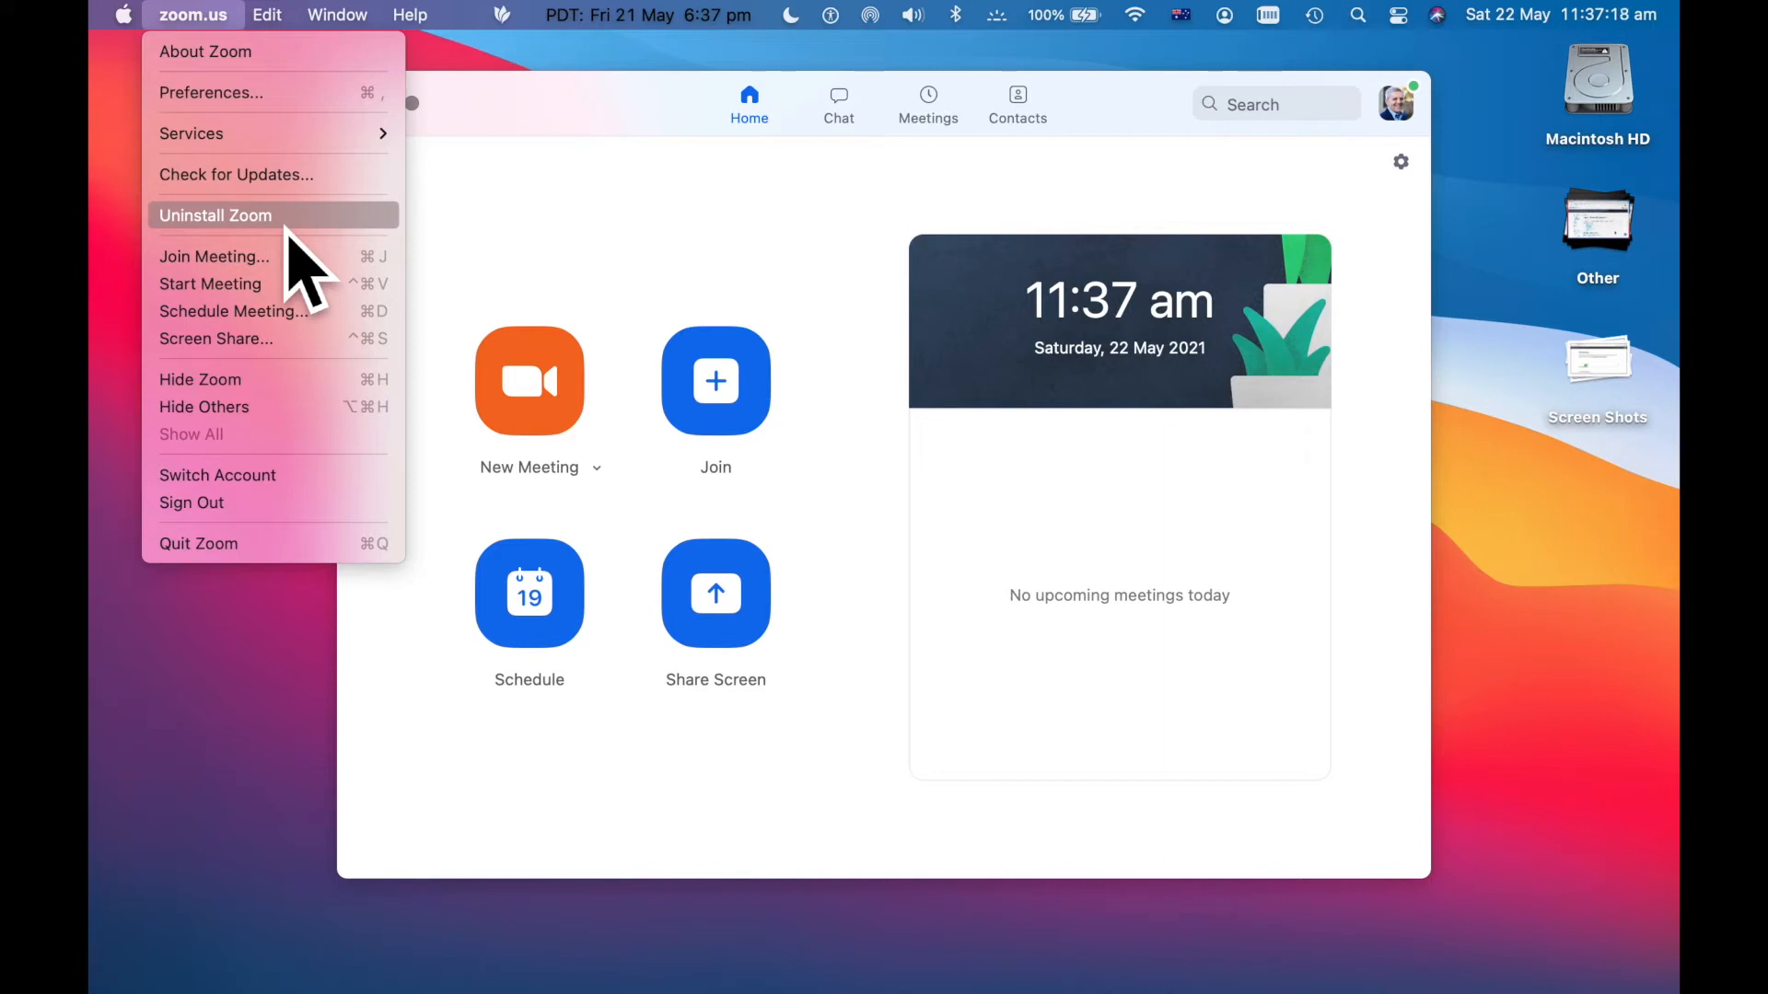
{"action": "mouse_move", "coordinate": [321, 276]}
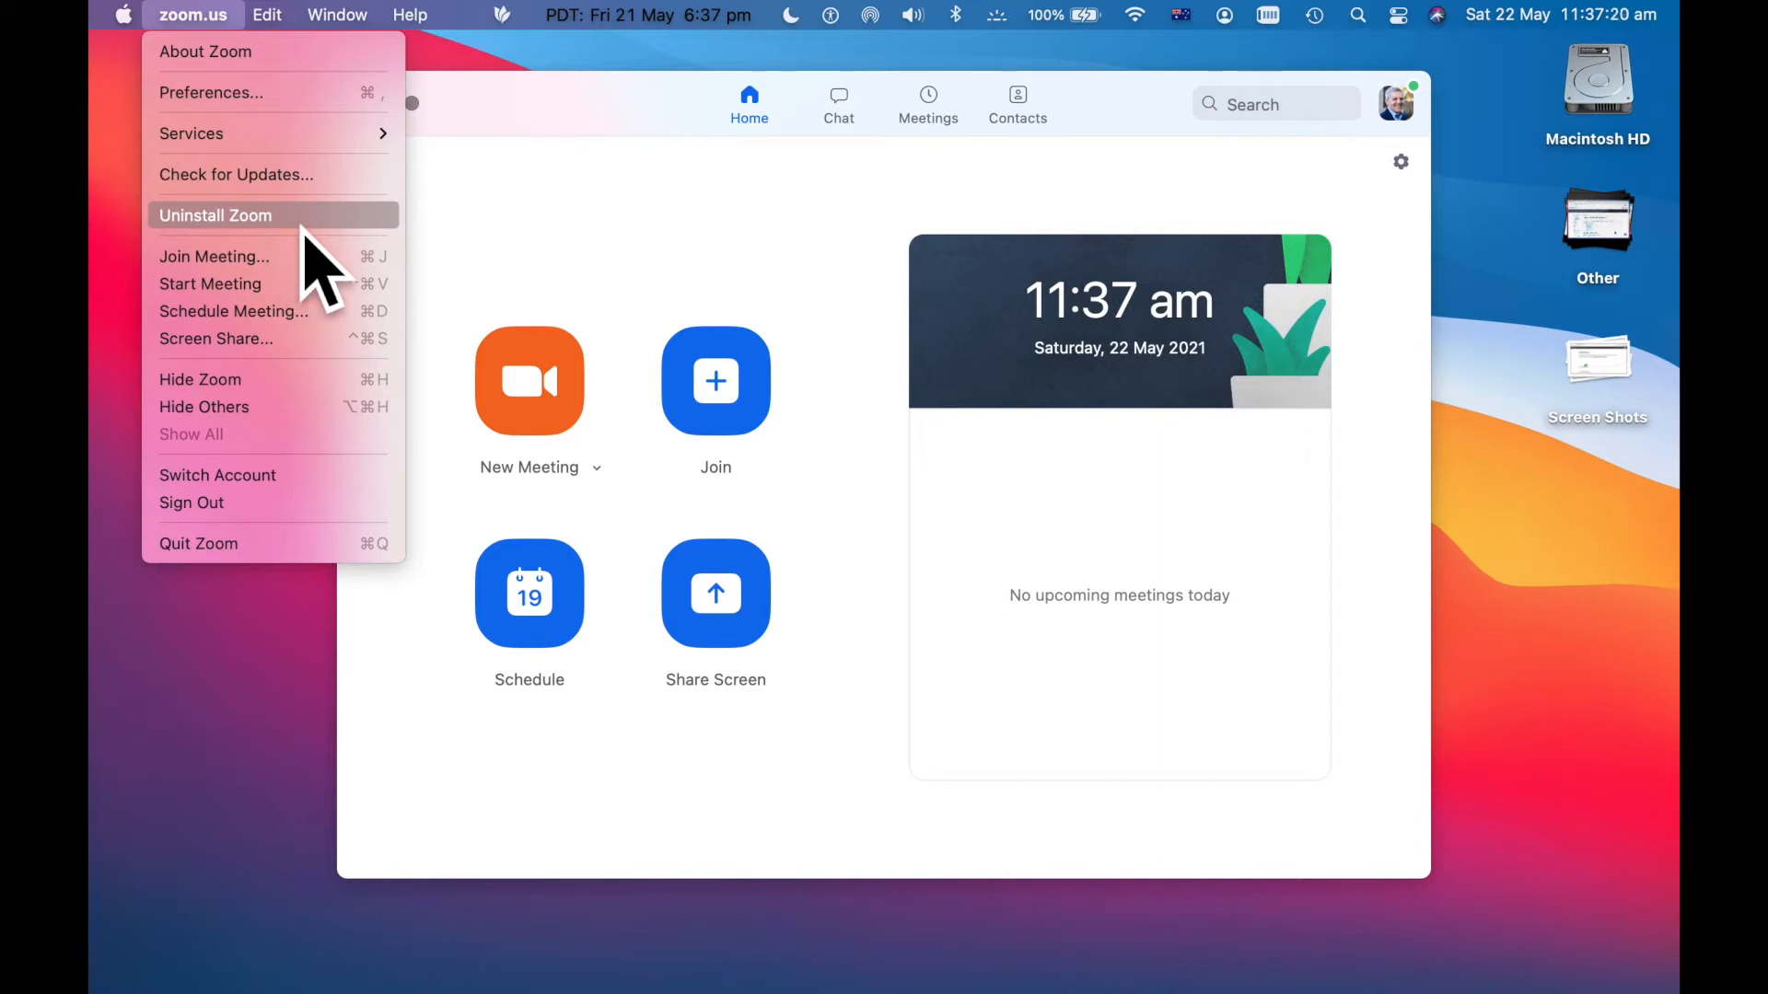
{"action": "left_click", "coordinate": [215, 215]}
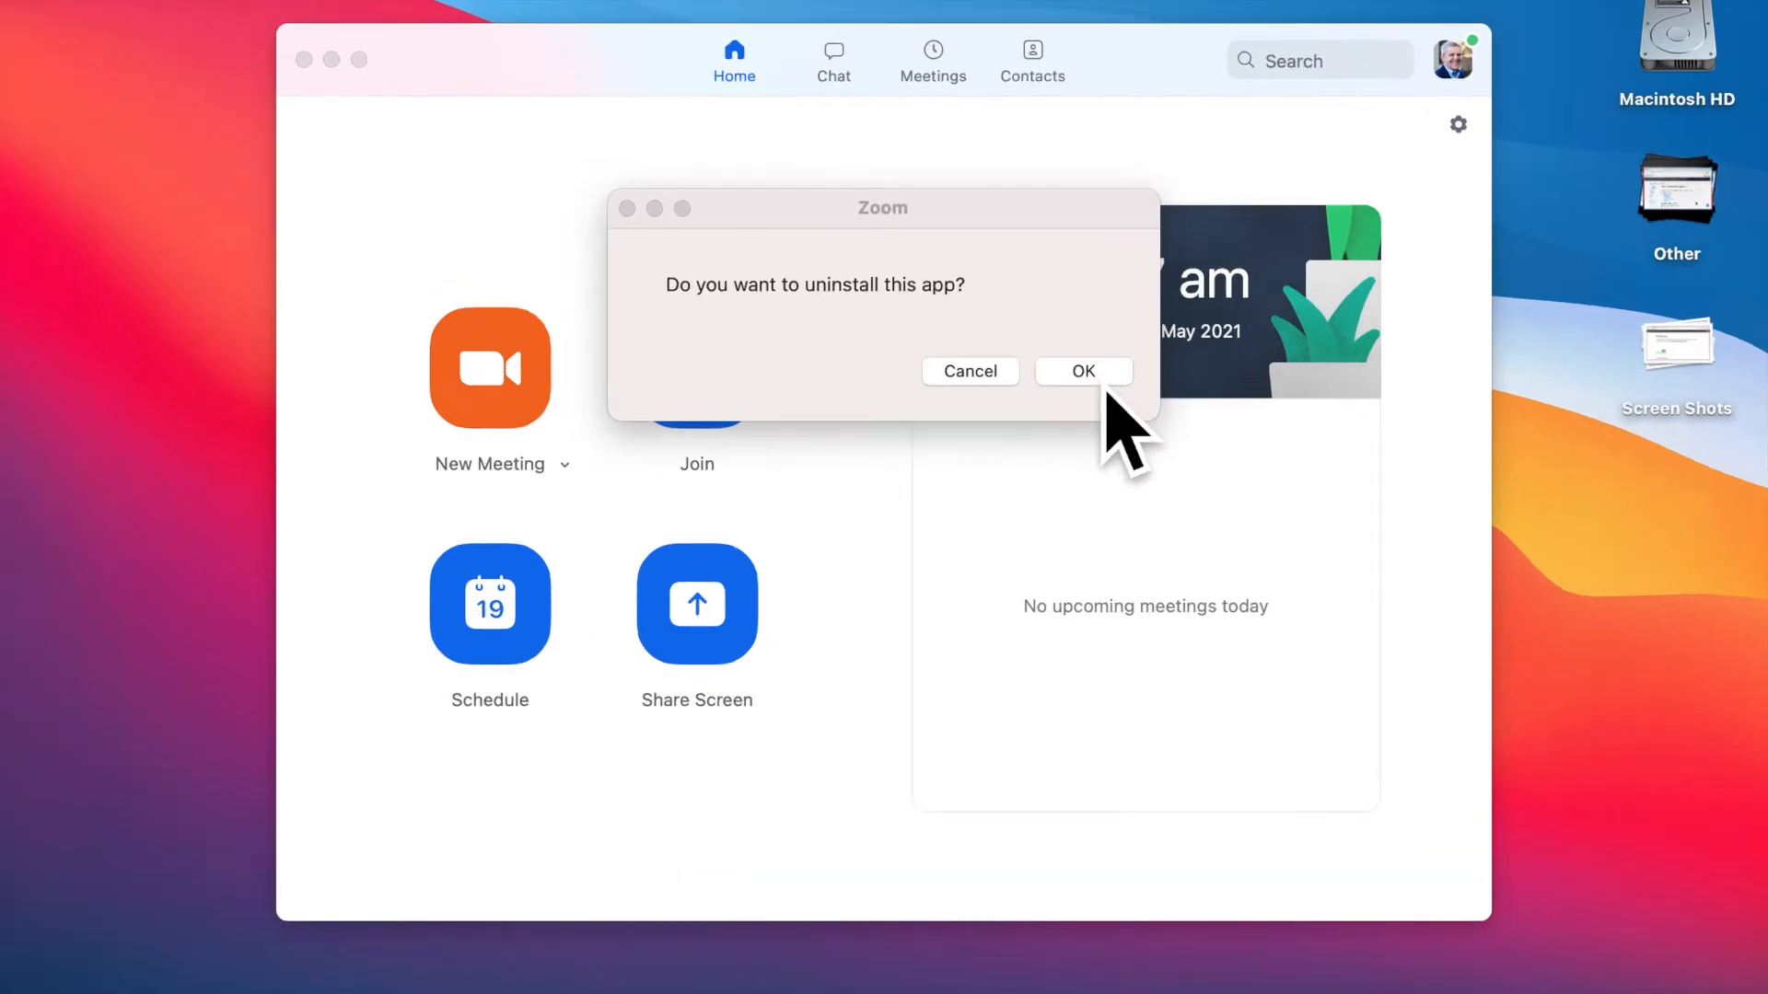
- Confirm the uninstall and authorise ZoomUninstaller with the Mac password
{"action": "left_click", "coordinate": [1081, 371]}
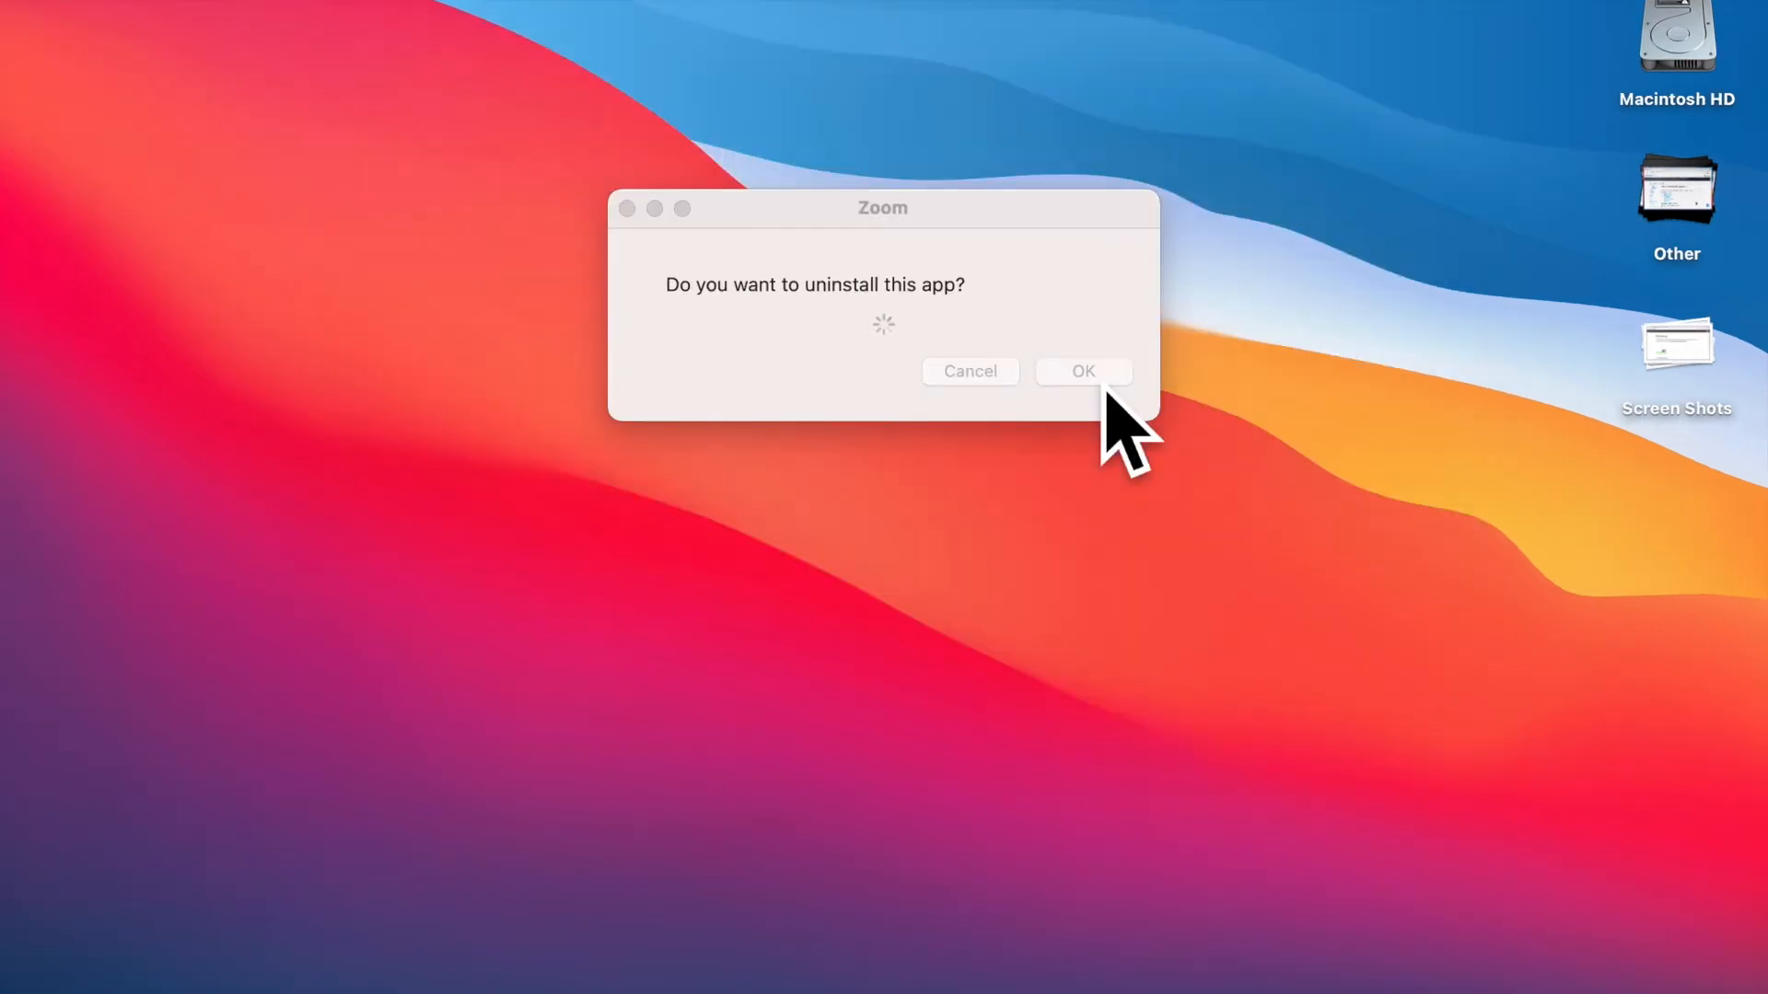
{"action": "left_click", "coordinate": [1080, 371]}
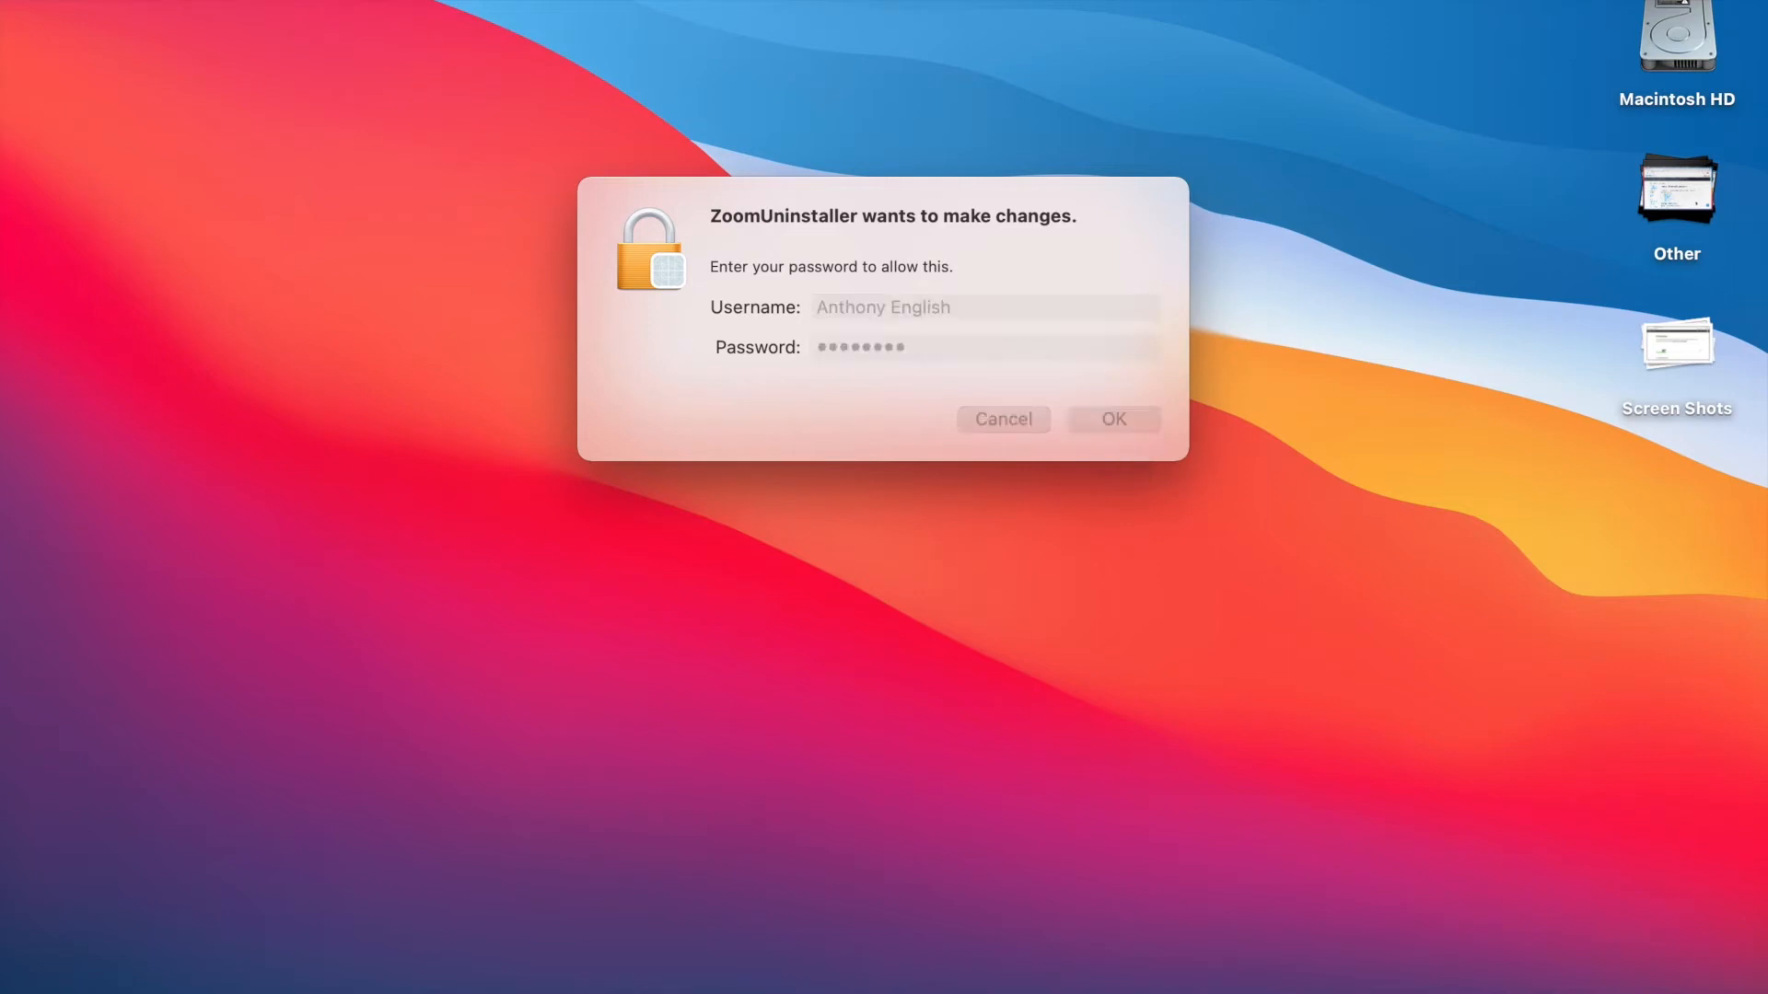
{"action": "left_click", "coordinate": [1110, 418]}
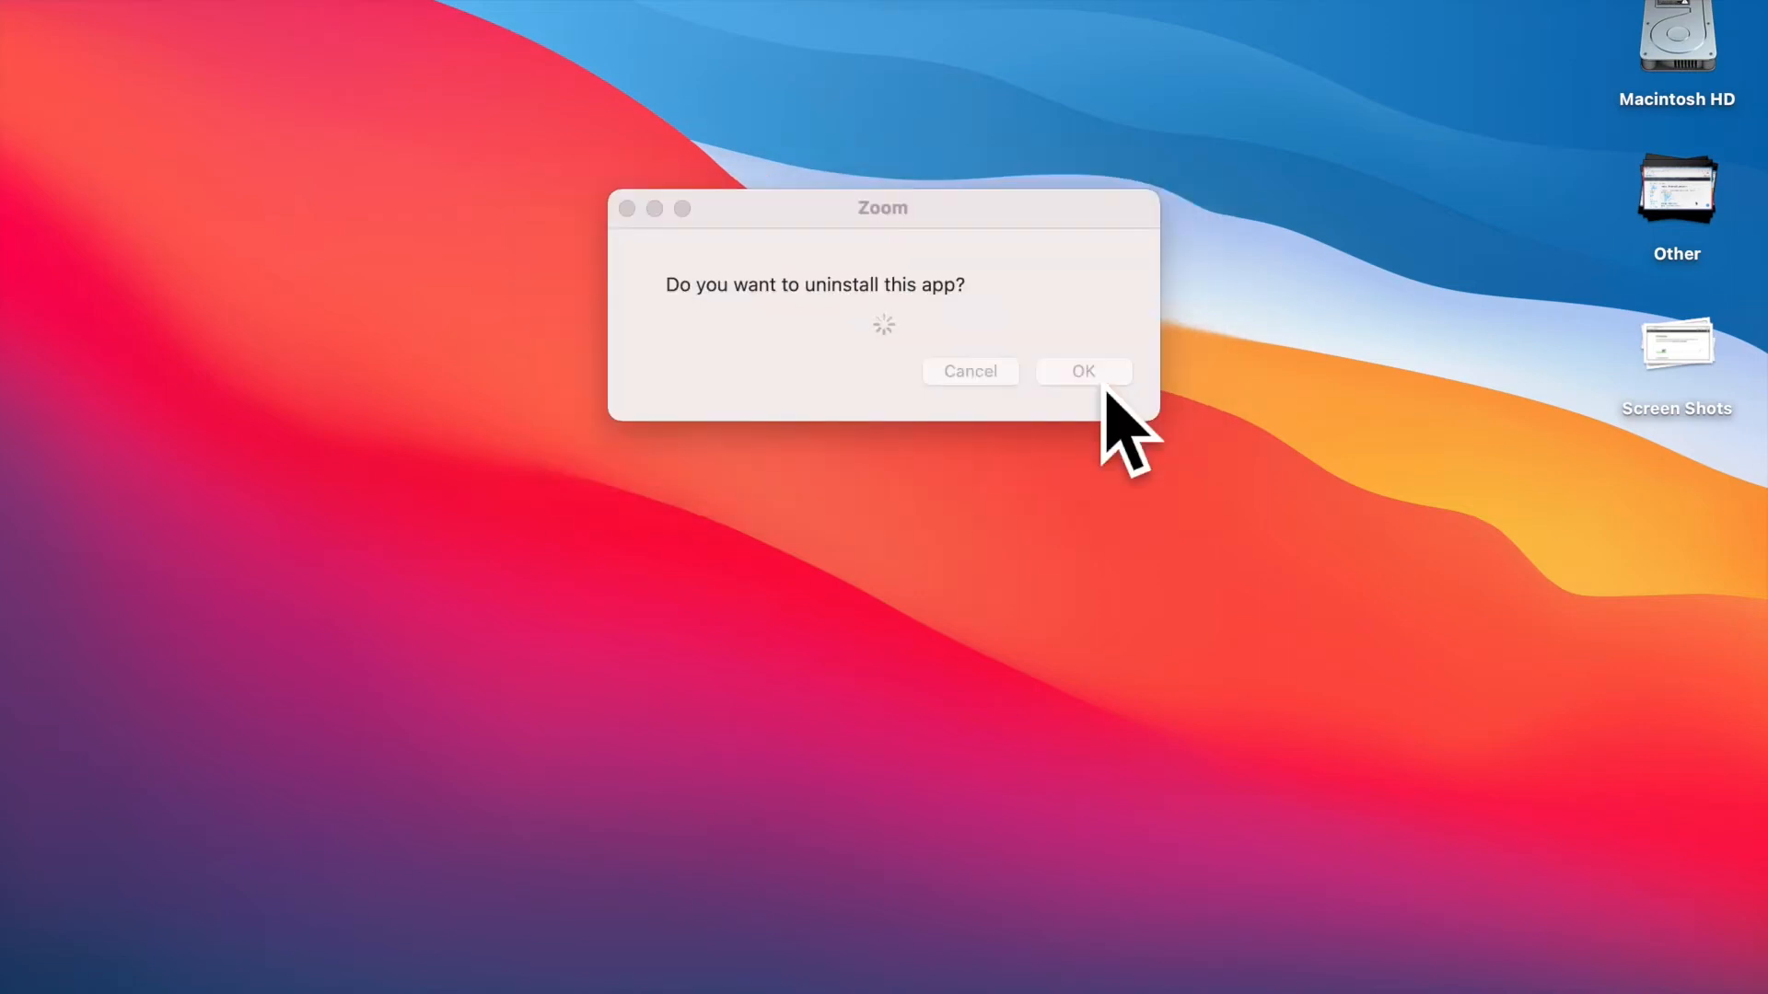
{"action": "left_click", "coordinate": [1081, 371]}
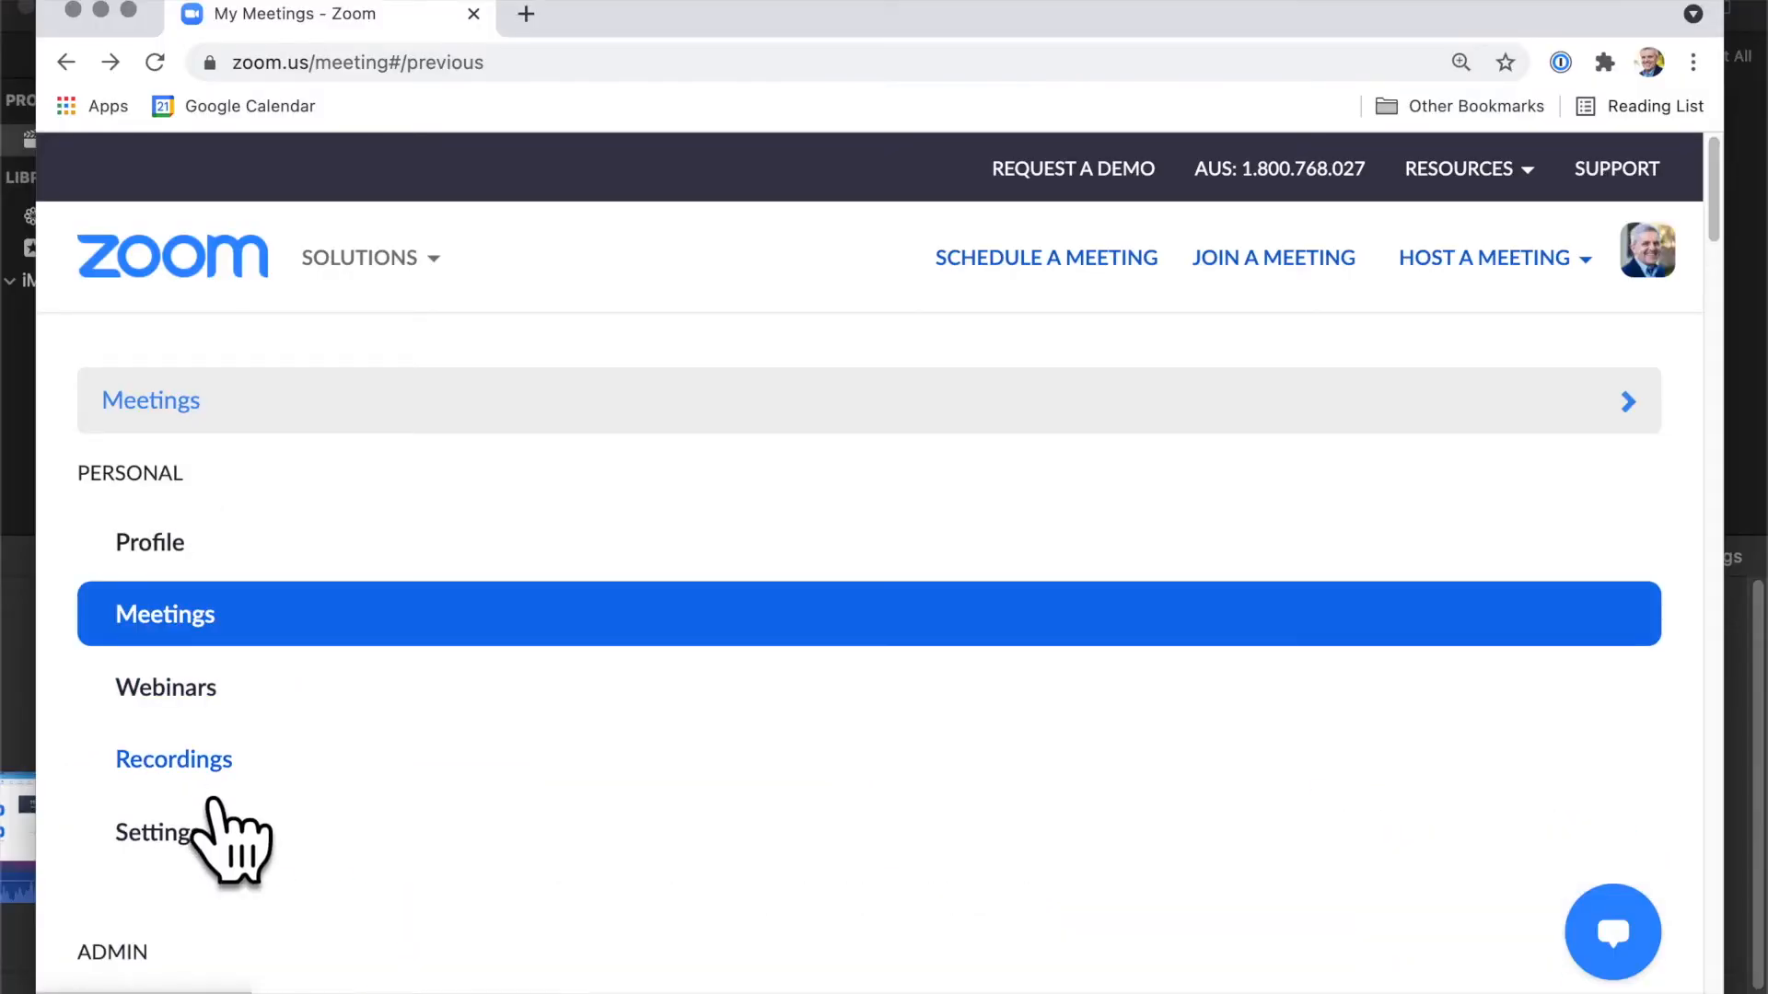
- Open Recordings in the web portal's Personal menu and switch to Local Recordings
{"action": "left_click", "coordinate": [174, 758]}
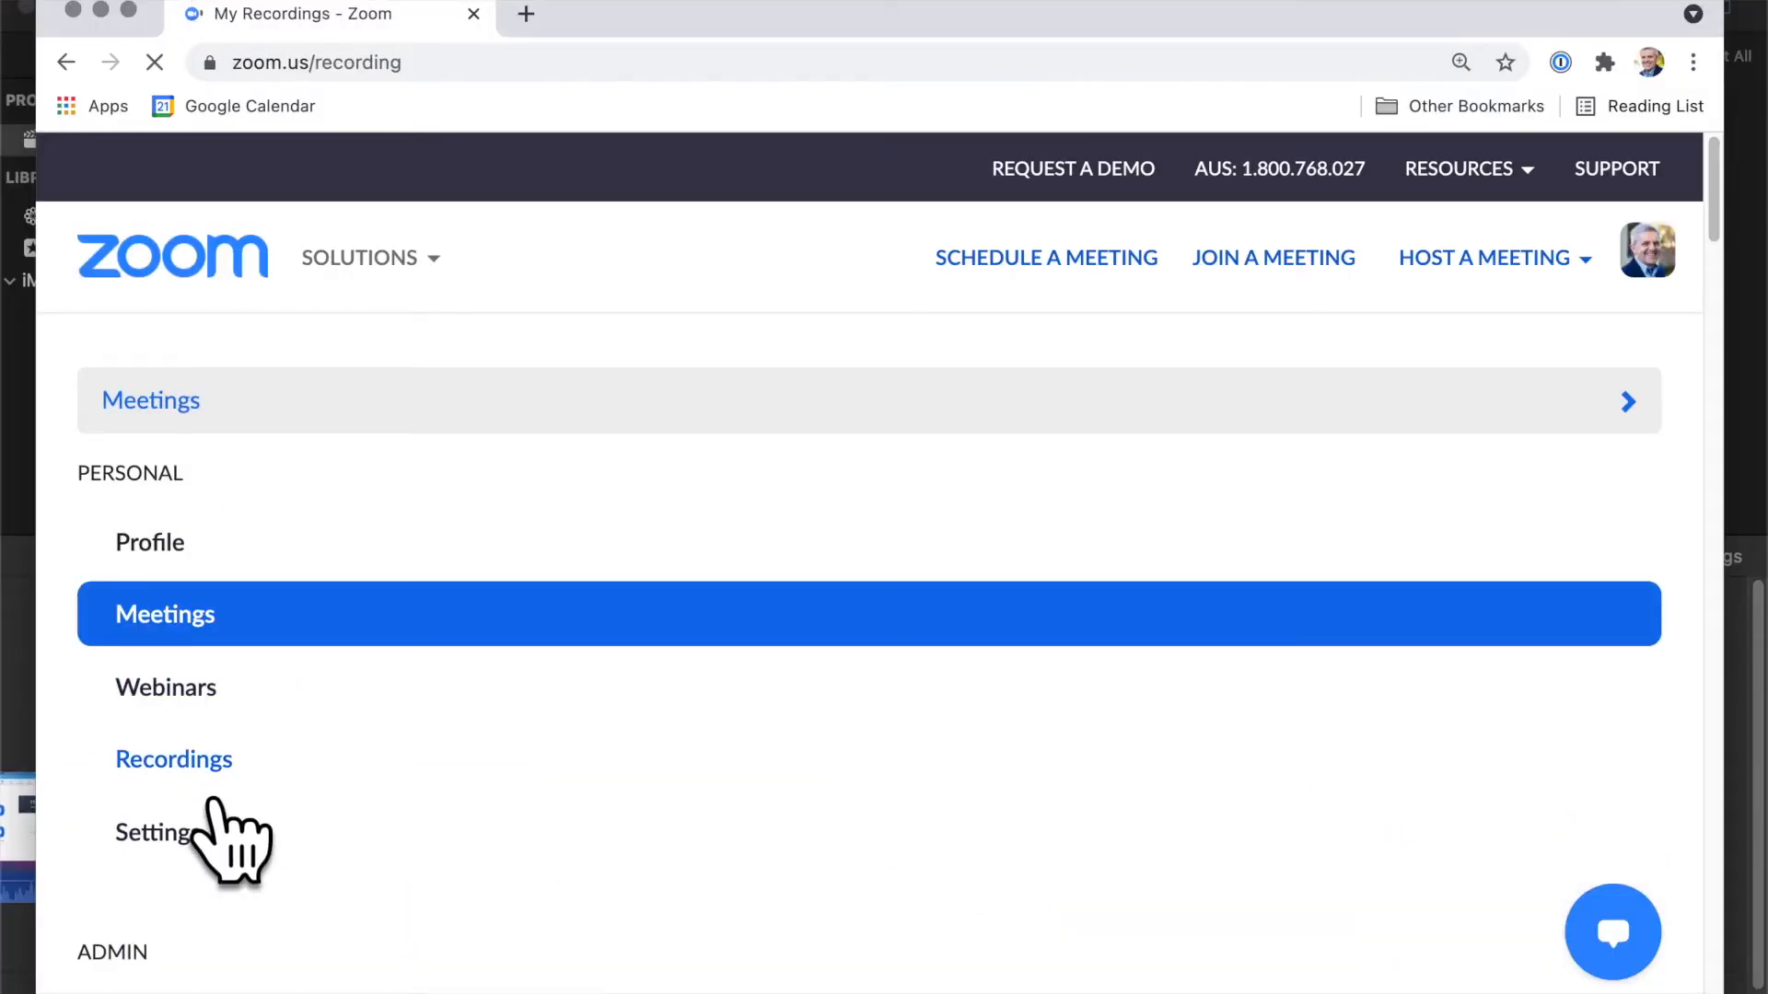
{"action": "left_click", "coordinate": [174, 758]}
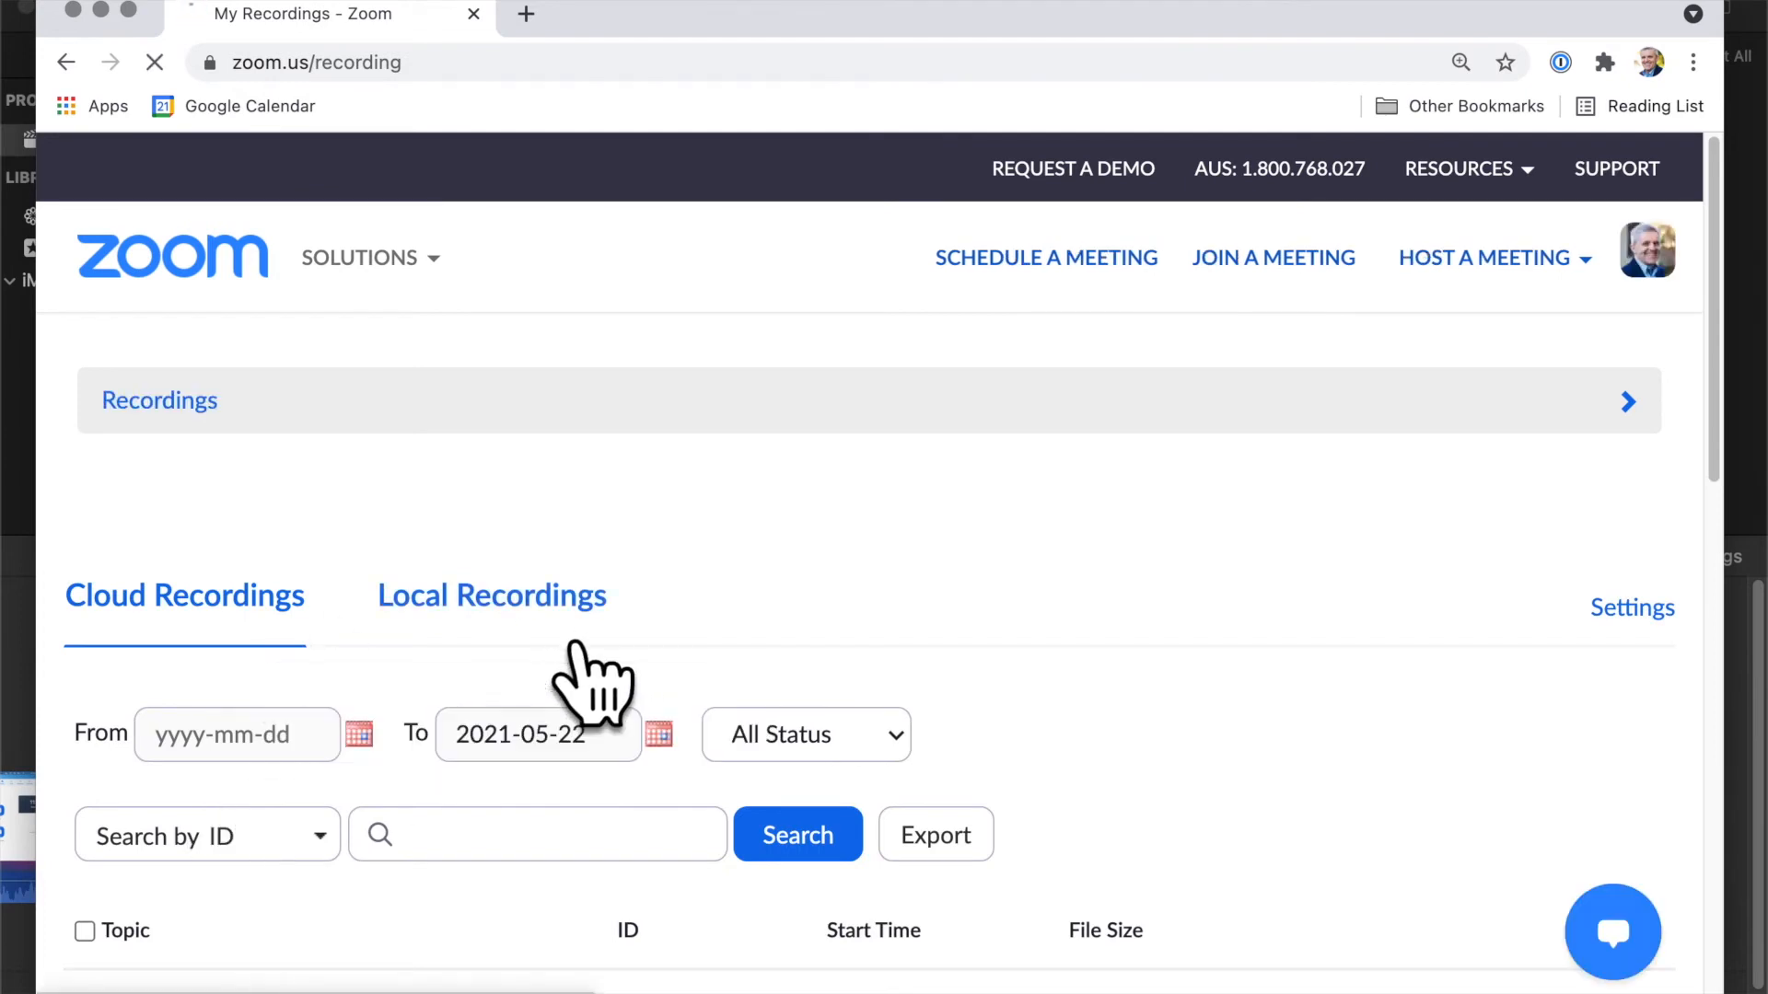
{"action": "left_click", "coordinate": [492, 596]}
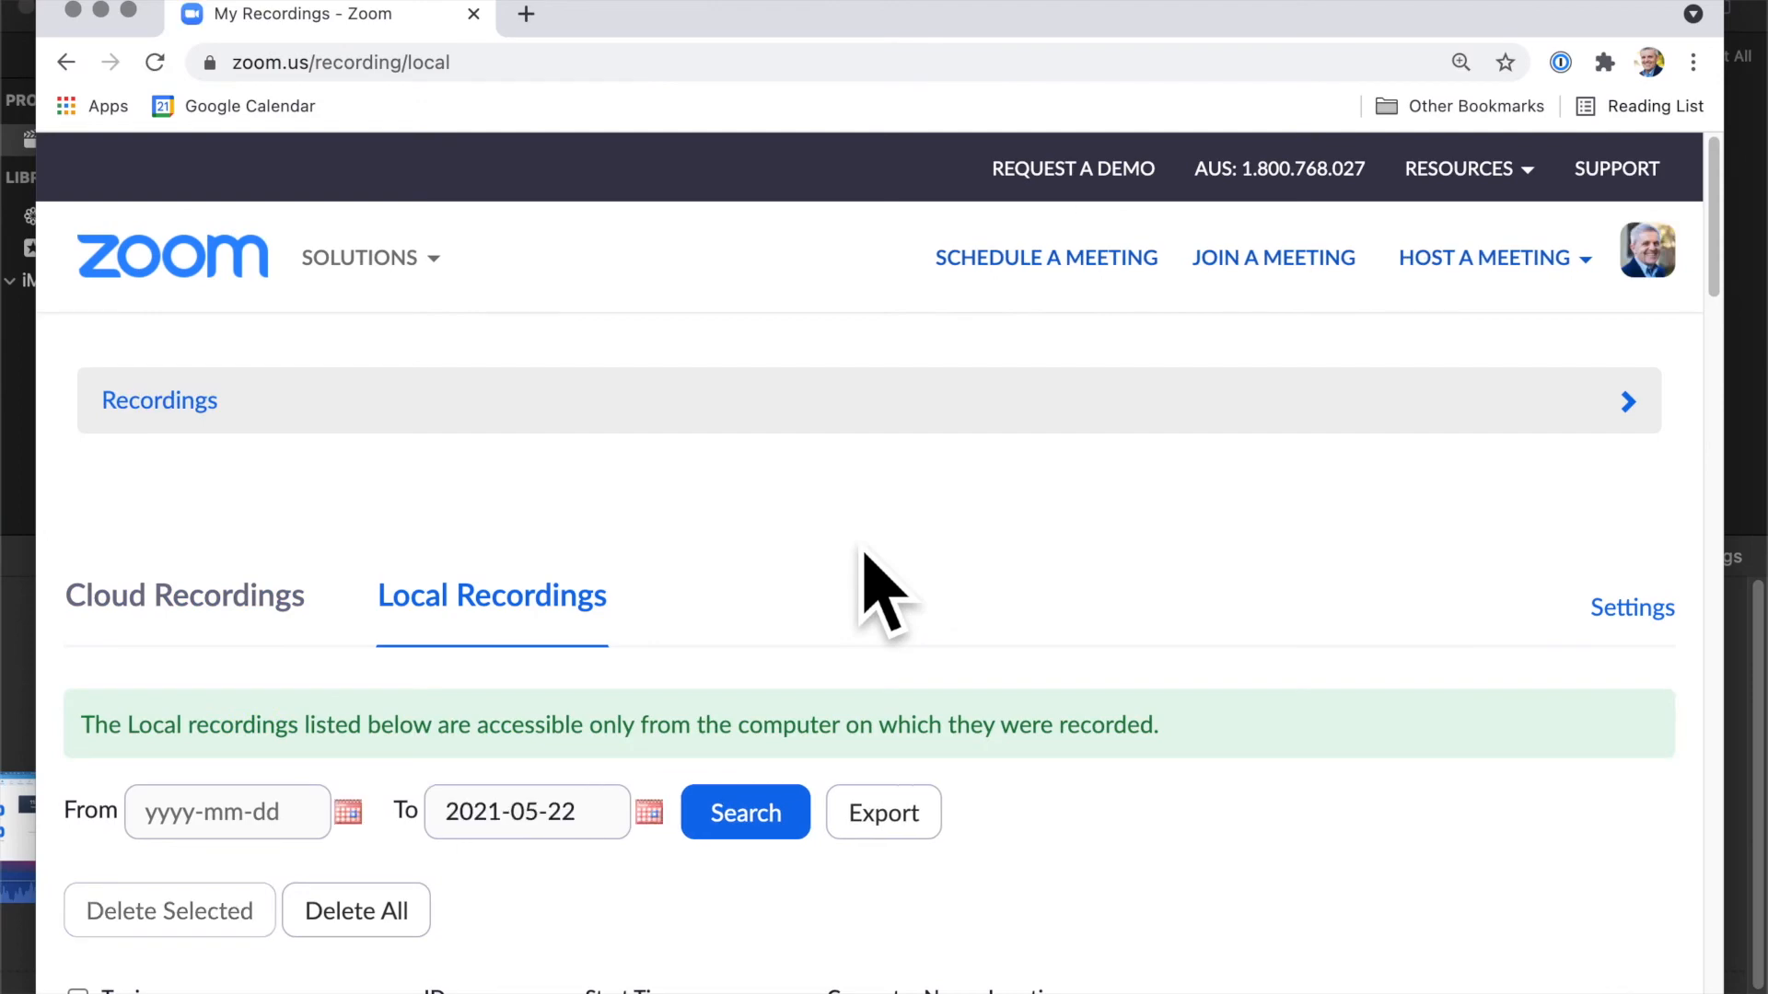